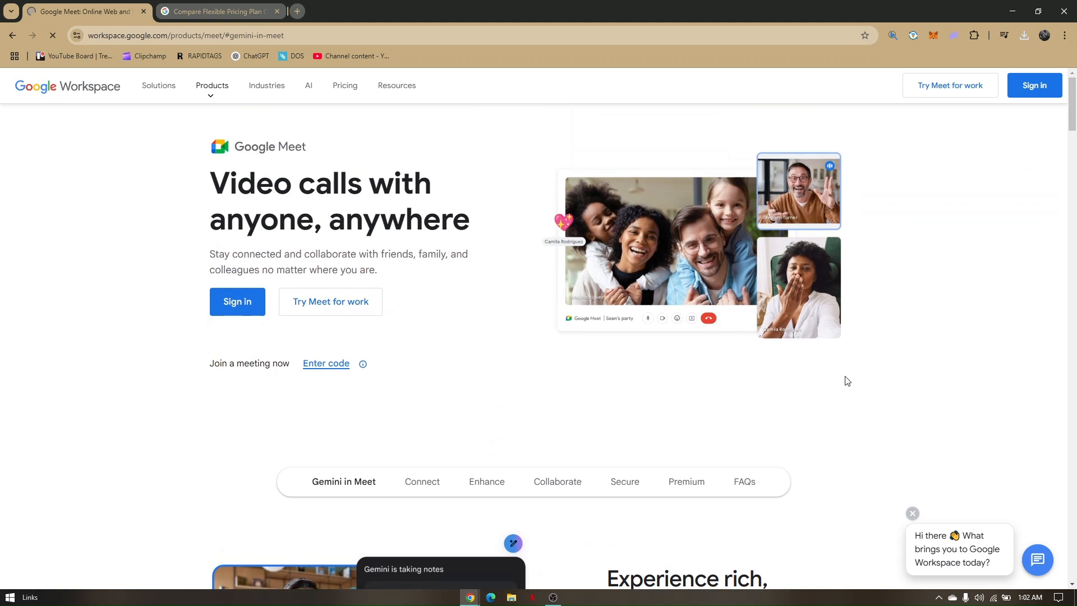
{"action": "mouse_move", "coordinate": [439, 296]}
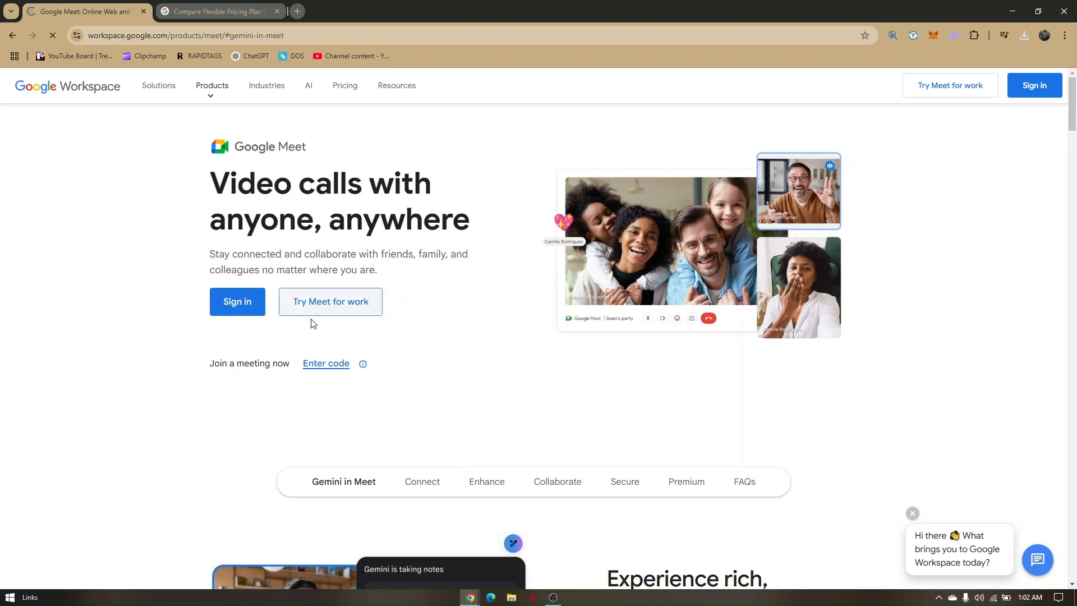
{"action": "mouse_move", "coordinate": [377, 338]}
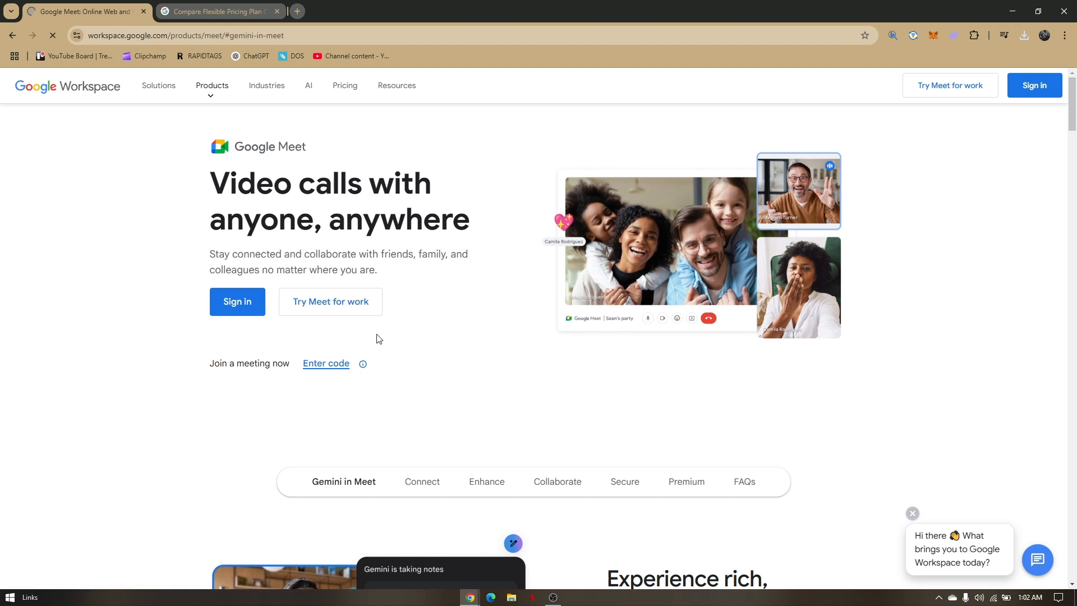
{"action": "mouse_move", "coordinate": [391, 305]}
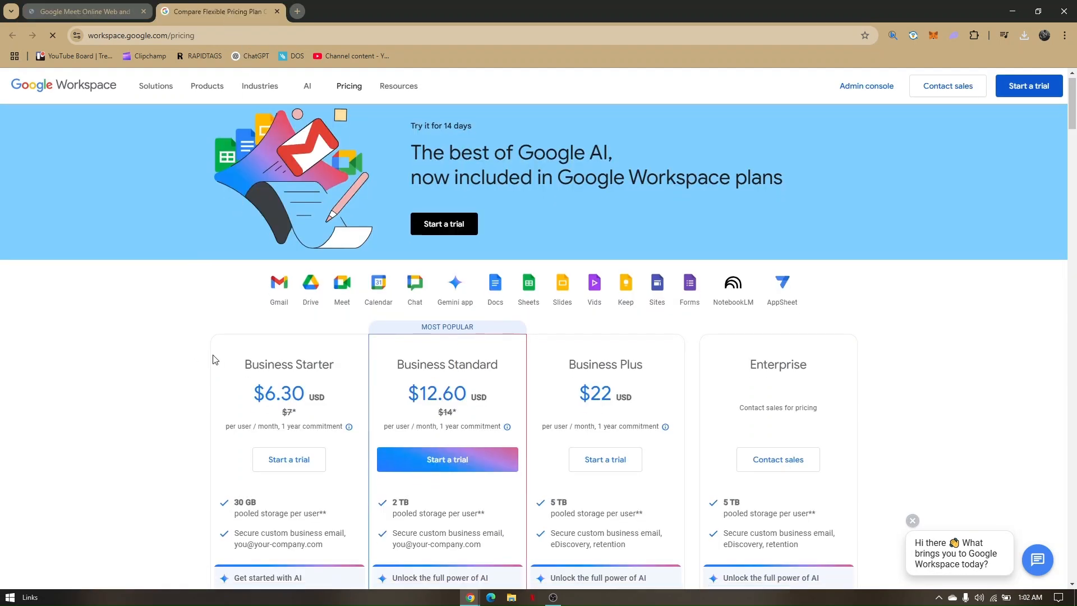
{"action": "scroll", "scroll_direction": "down", "scroll_amount": 3}
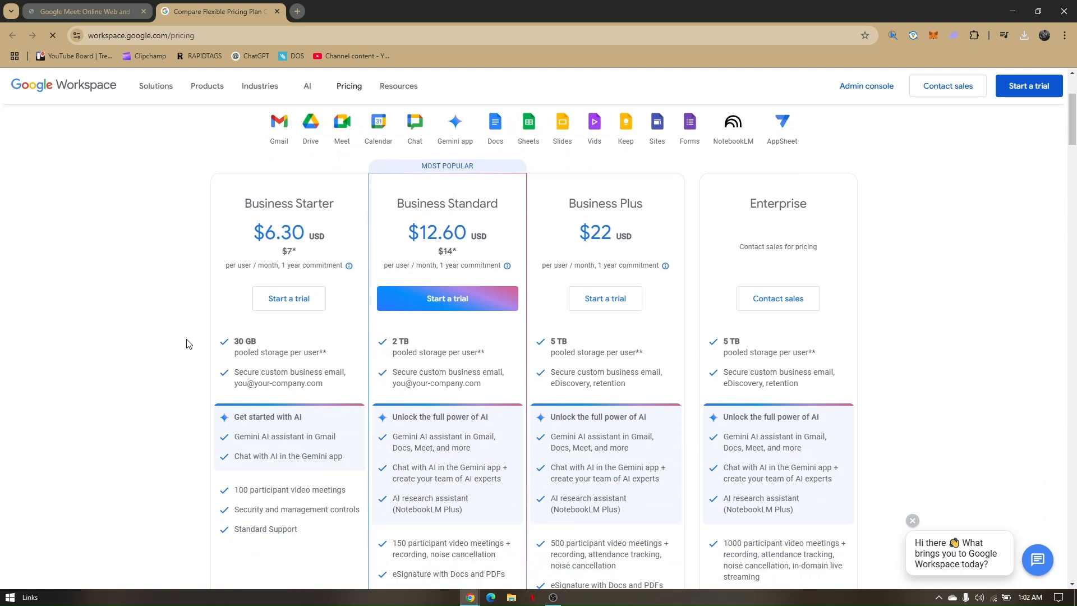
{"action": "mouse_move", "coordinate": [343, 215]}
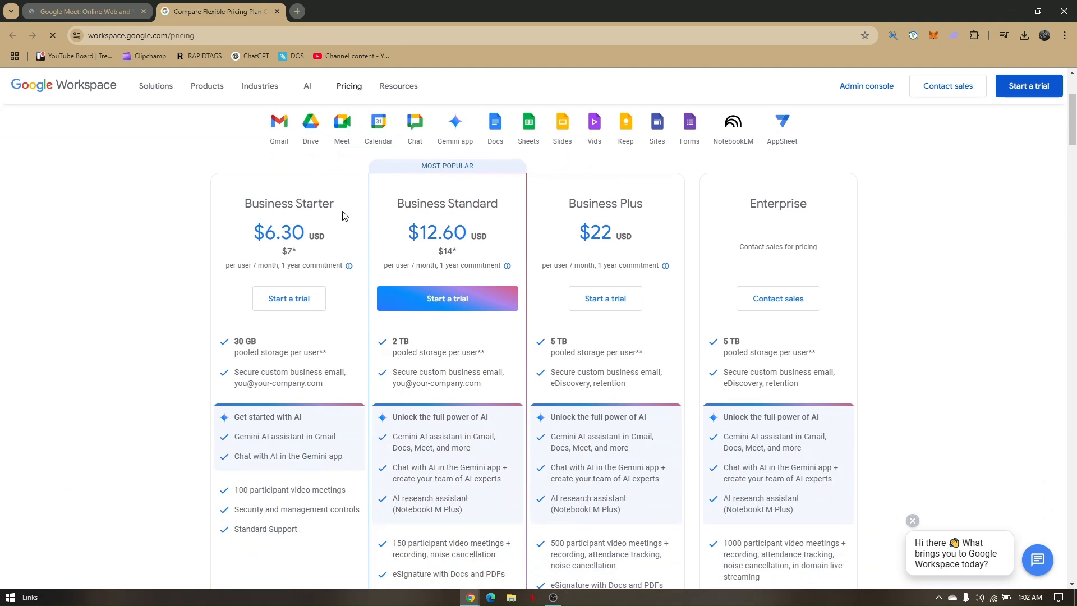
{"action": "mouse_move", "coordinate": [580, 226]}
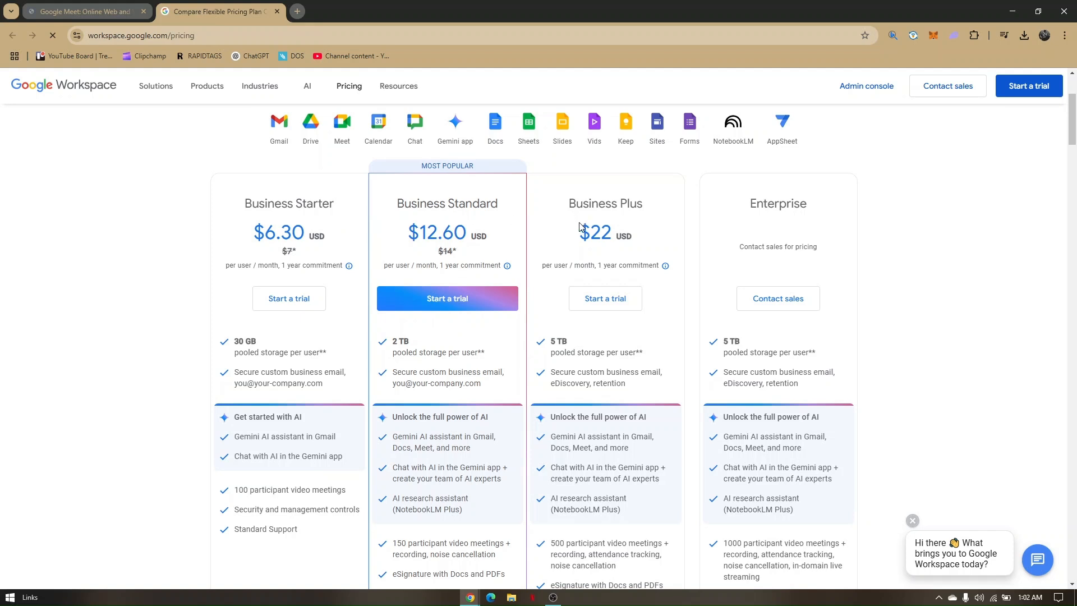
{"action": "mouse_move", "coordinate": [472, 288]}
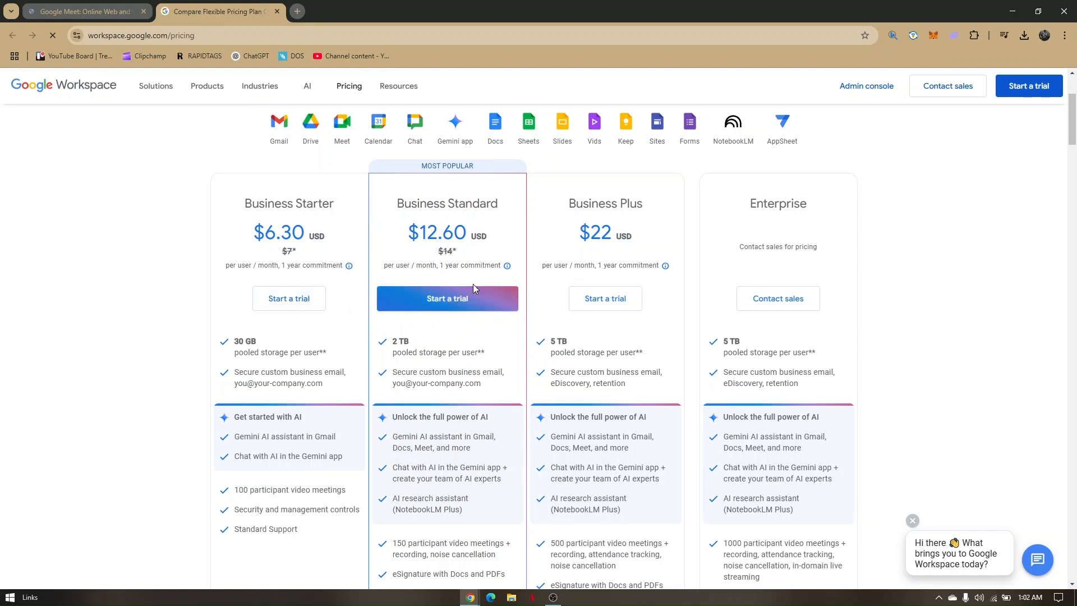
{"action": "mouse_move", "coordinate": [596, 243]}
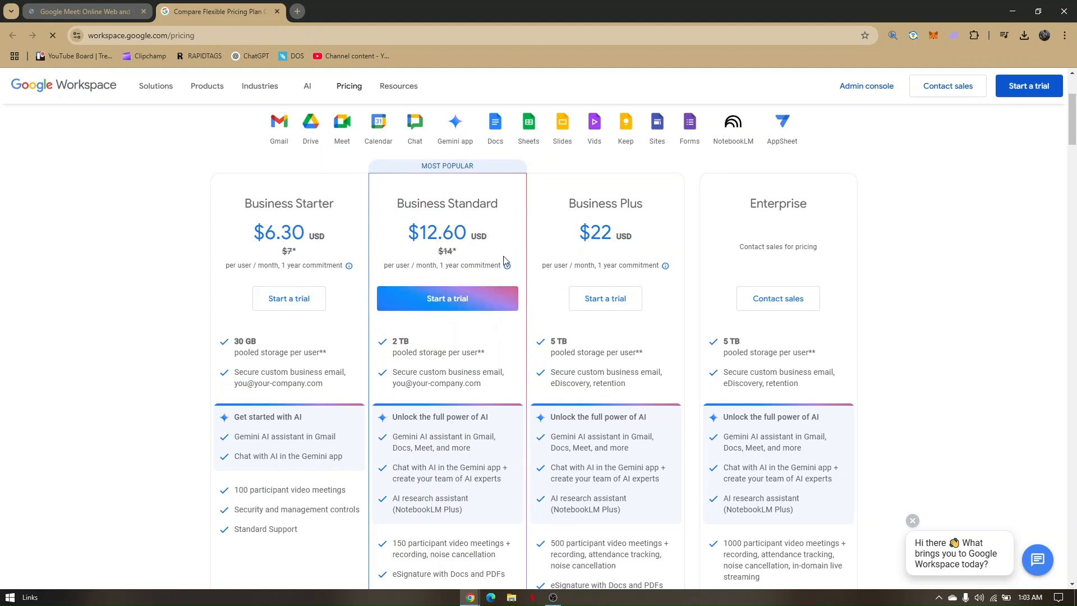
{"action": "mouse_move", "coordinate": [385, 333]}
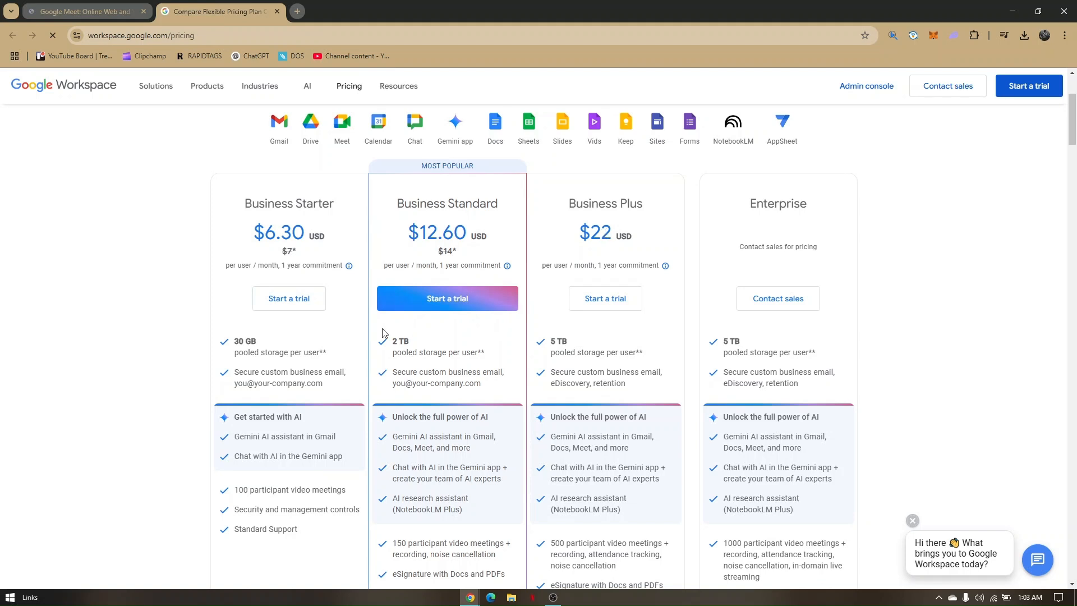
{"action": "scroll", "scroll_direction": "down", "scroll_amount": 3}
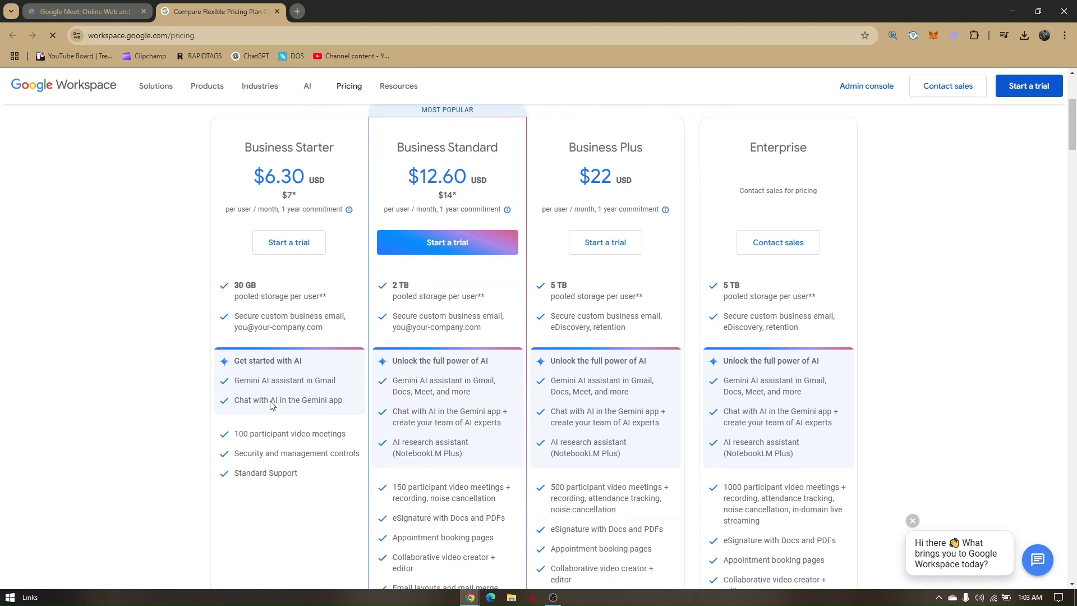
{"action": "scroll", "scroll_direction": "up", "scroll_amount": 3}
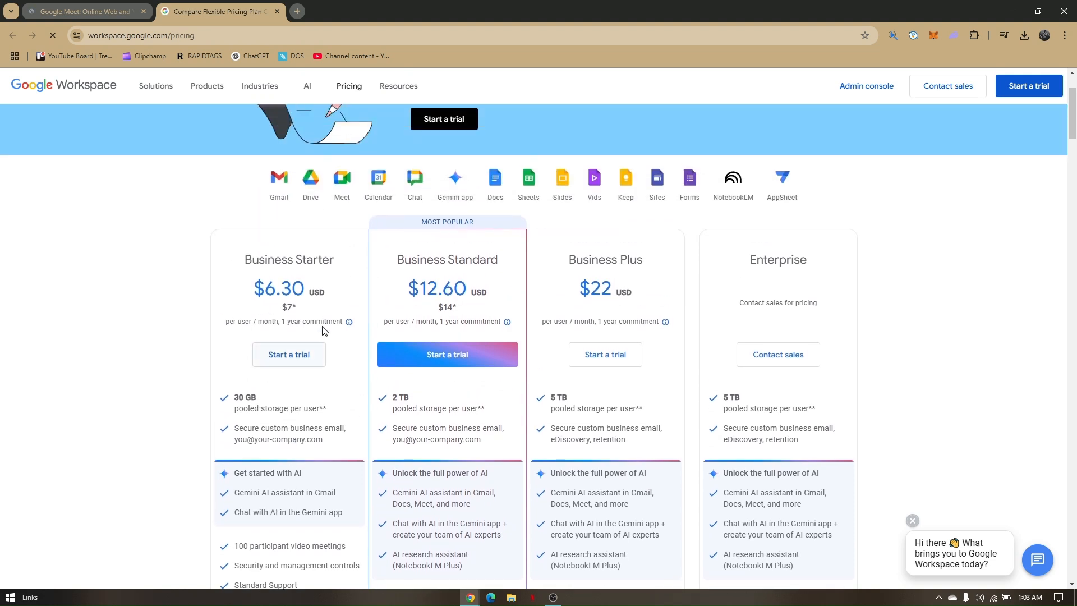
{"action": "scroll", "scroll_direction": "down", "scroll_amount": 3}
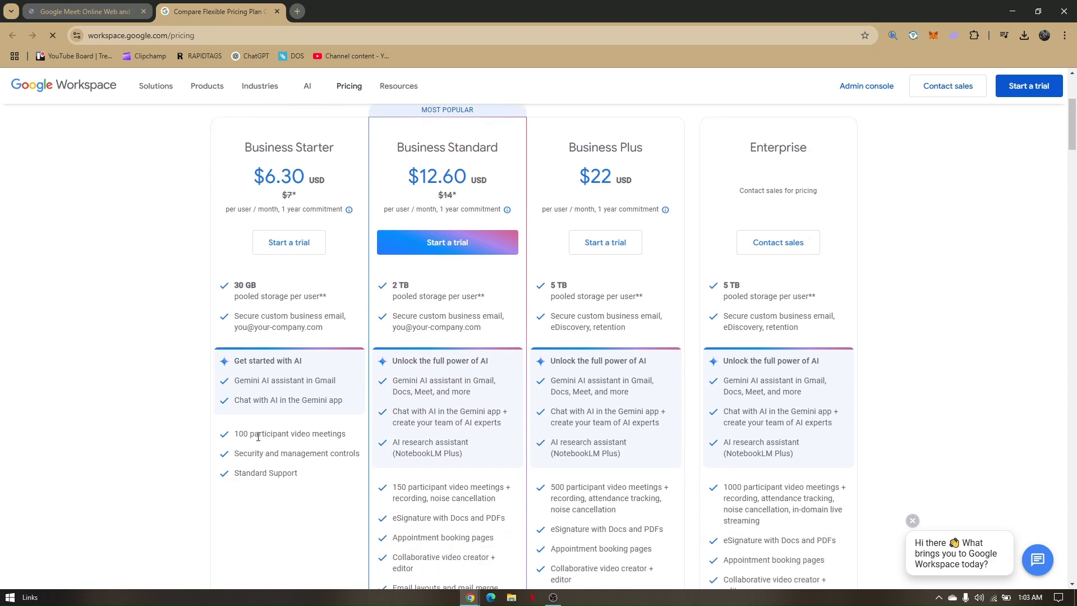
{"action": "mouse_move", "coordinate": [289, 242]}
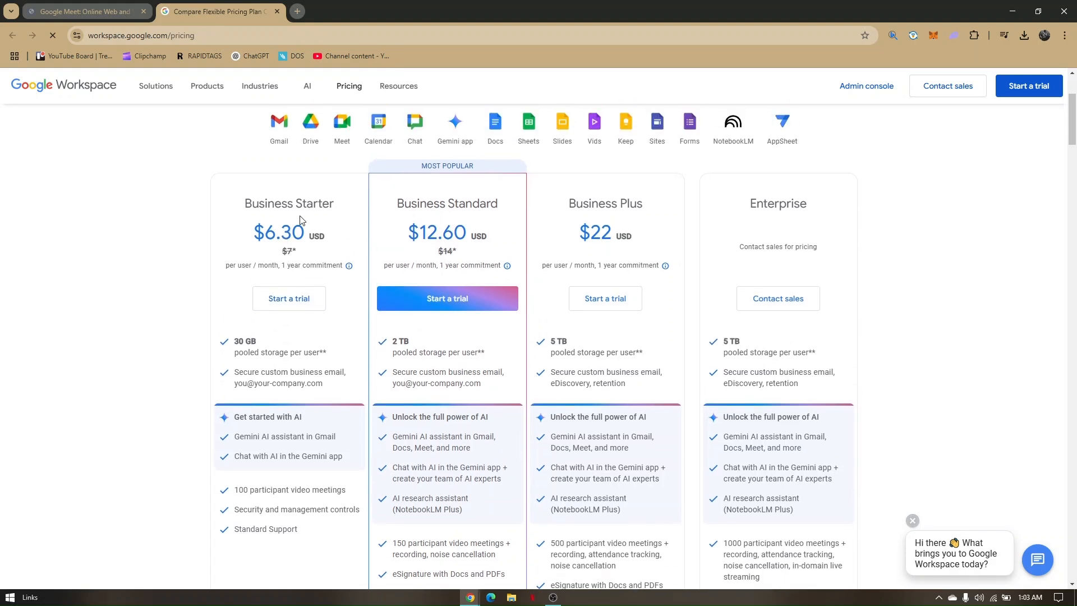
{"action": "mouse_move", "coordinate": [522, 217]}
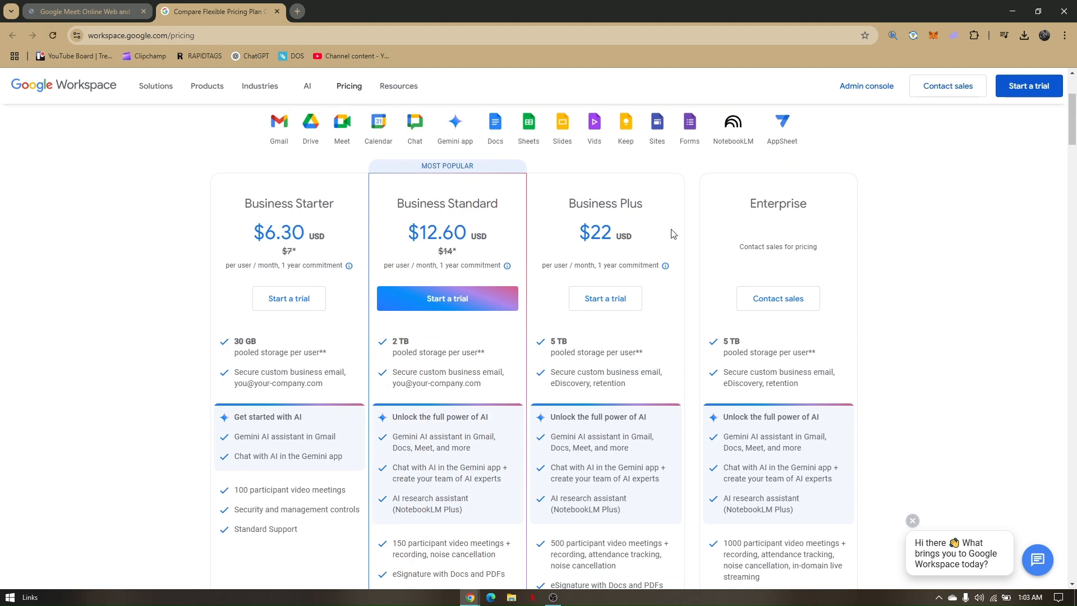
{"action": "mouse_move", "coordinate": [788, 227]}
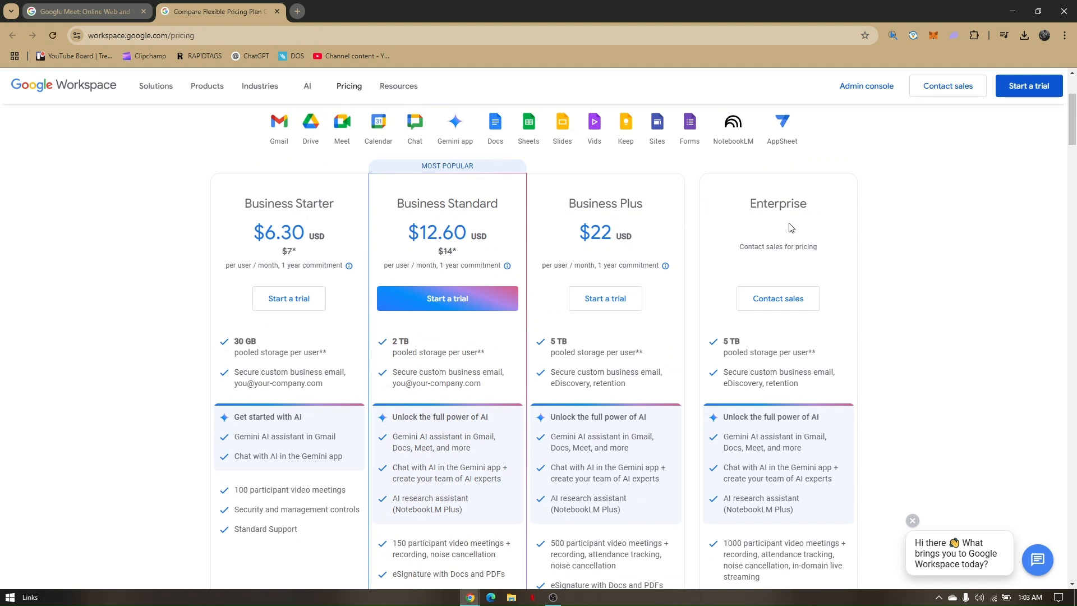
{"action": "mouse_move", "coordinate": [777, 298]}
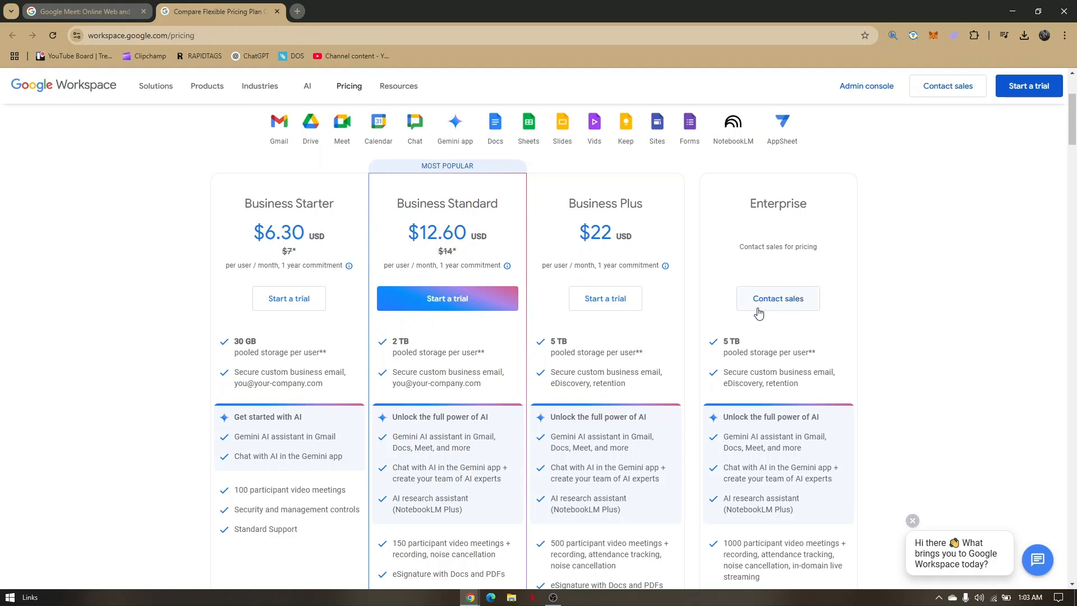
{"action": "scroll", "scroll_direction": "down", "scroll_amount": 3}
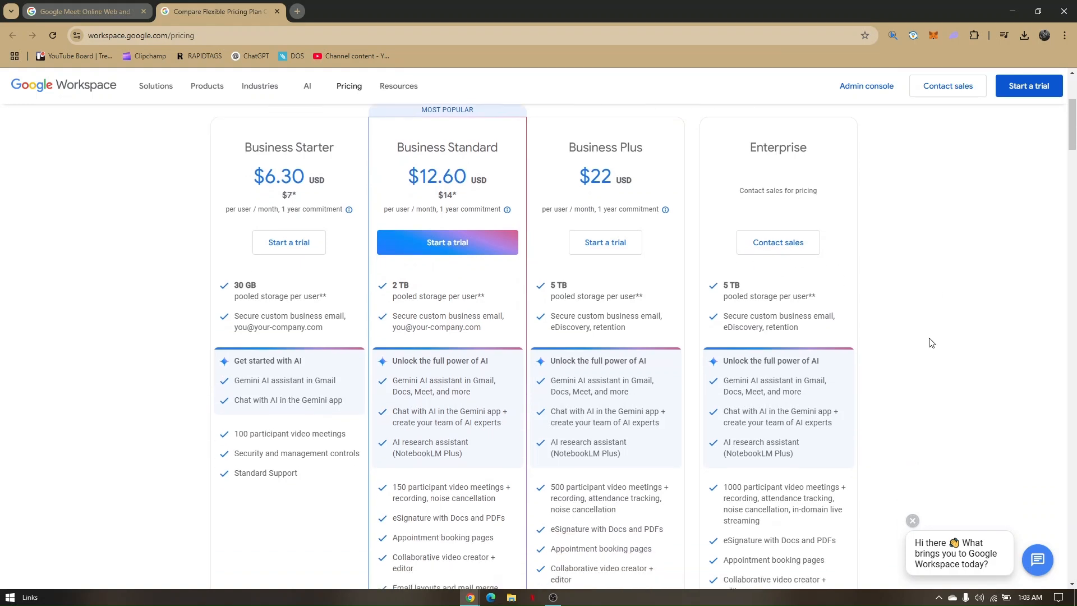